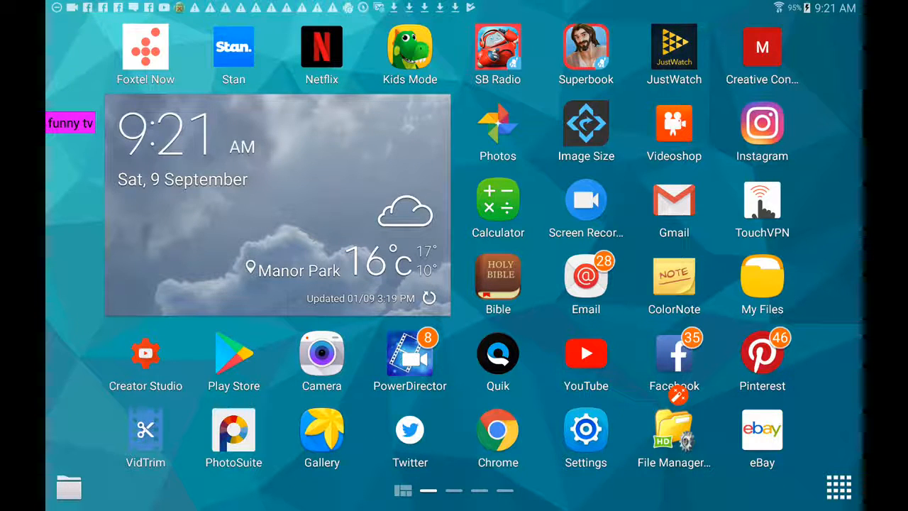
# - Open the Play Store and search for 'upflix'
pyautogui.click(234, 352)
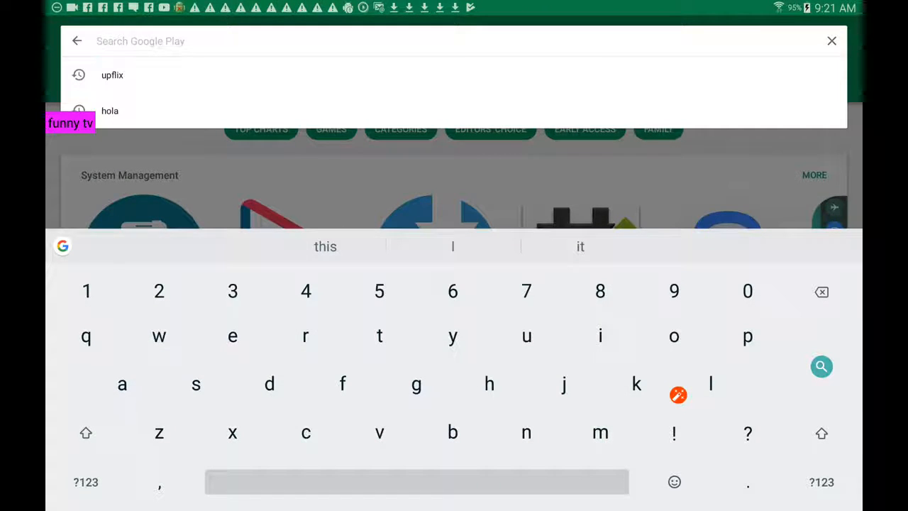
pyautogui.click(112, 74)
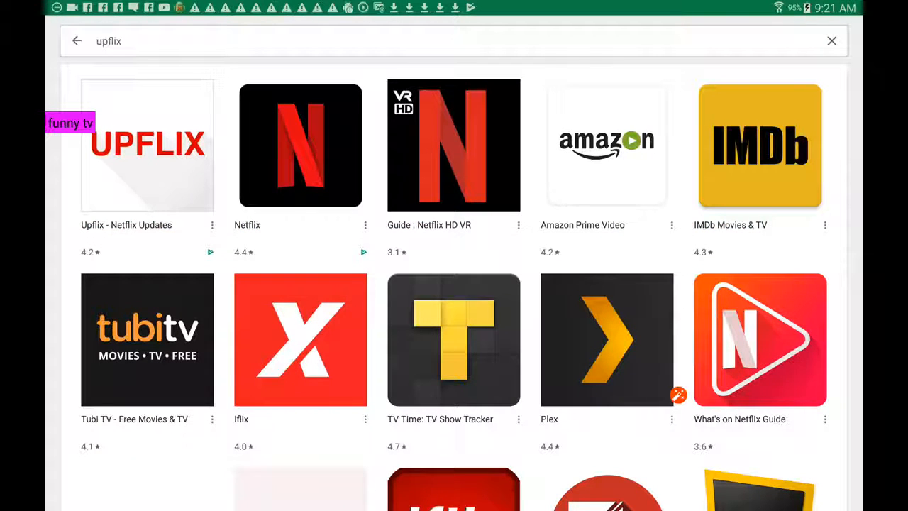
# - Open the 'Upflix - Netflix Updates' store page and launch the app
pyautogui.click(147, 145)
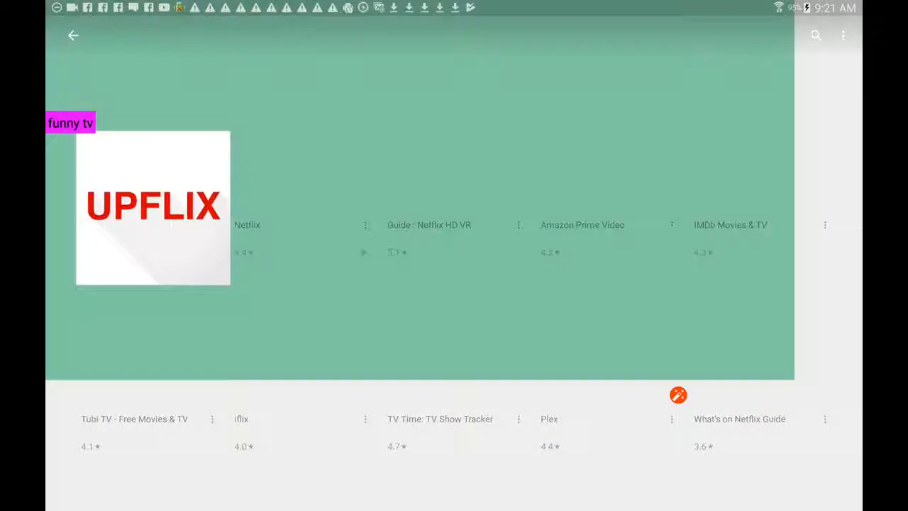
pyautogui.click(152, 208)
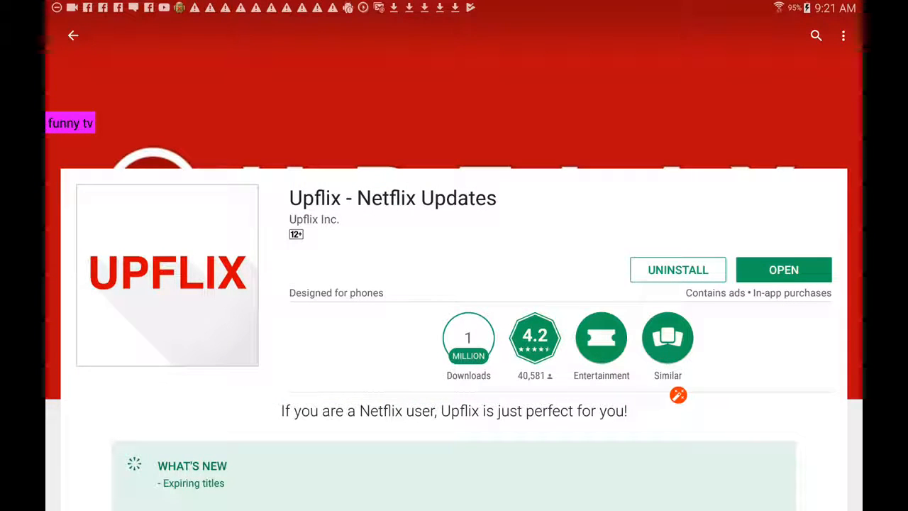
pyautogui.click(783, 270)
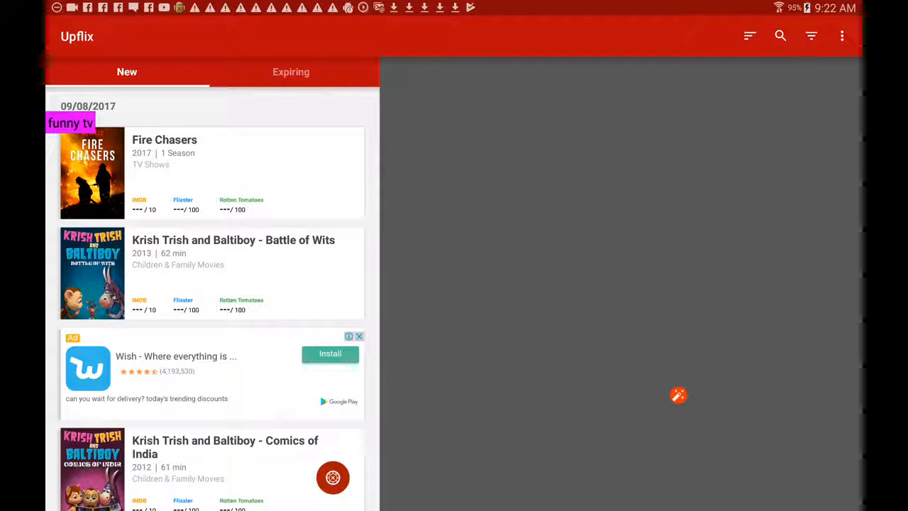
# - Bring up the Netflix country list and scroll through it to pick a country
pyautogui.click(842, 36)
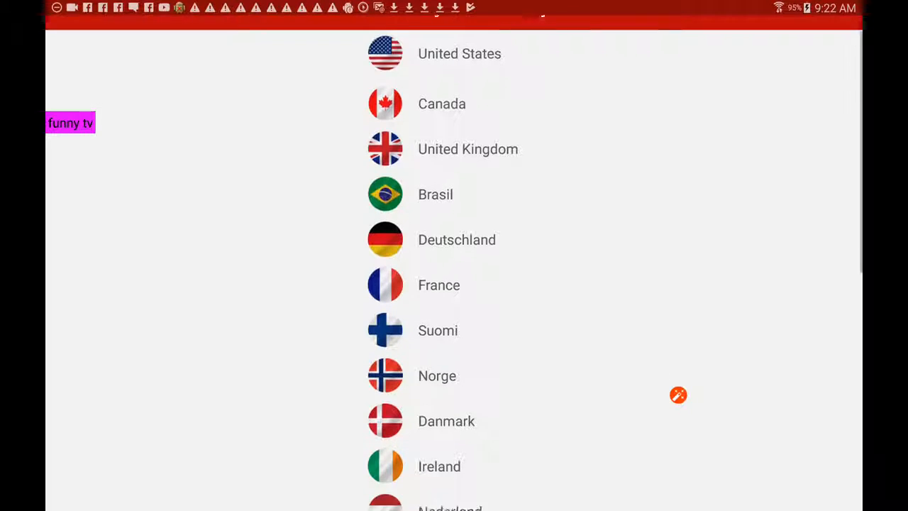
pyautogui.scroll(-3)
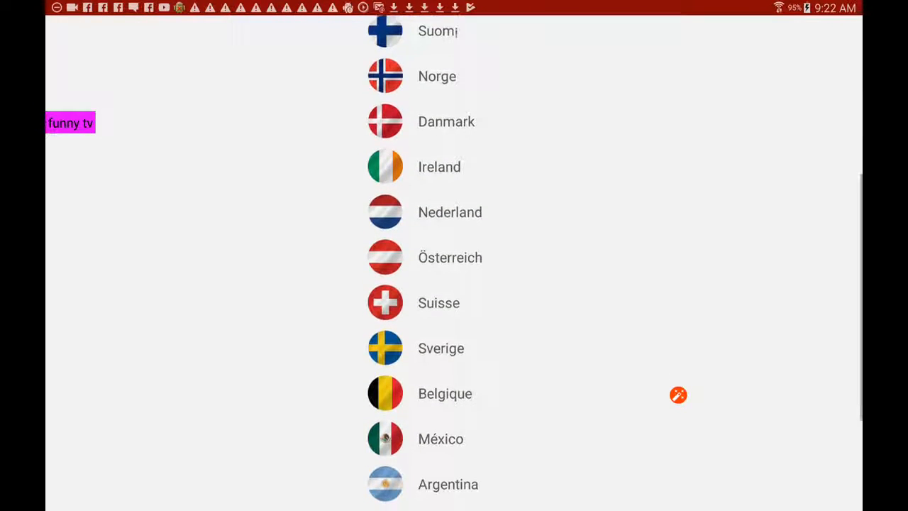
pyautogui.scroll(-3)
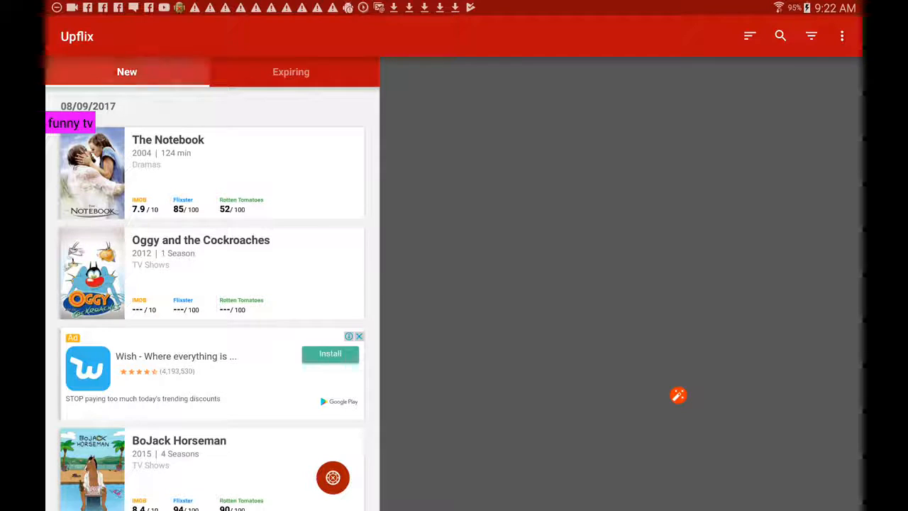
pyautogui.click(291, 72)
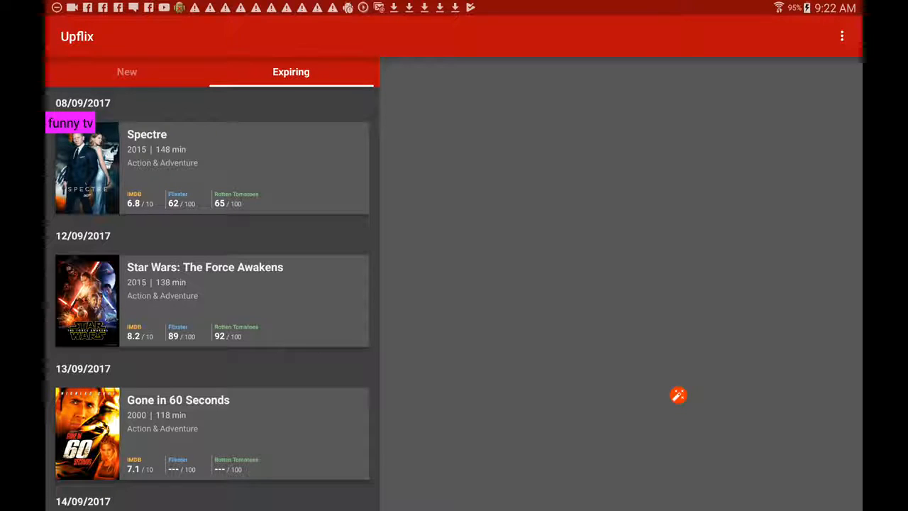
pyautogui.scroll(-3)
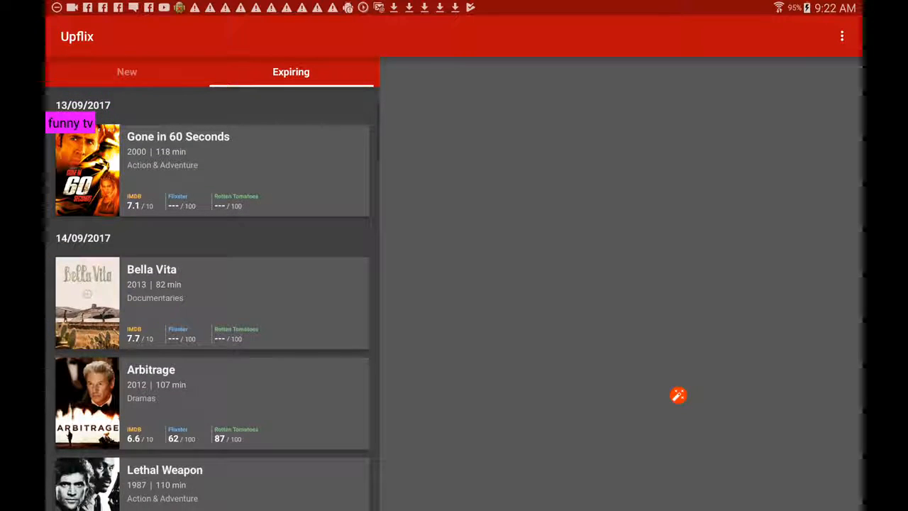
pyautogui.scroll(-3)
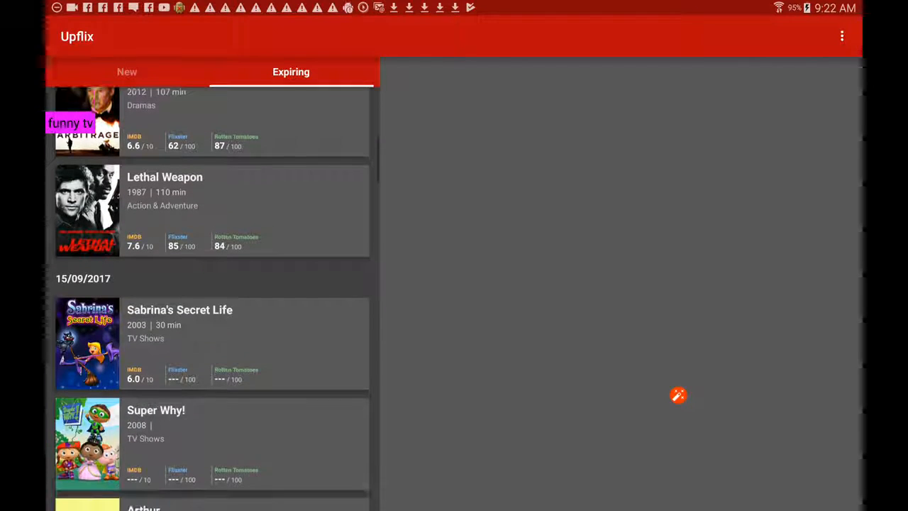
pyautogui.scroll(-3)
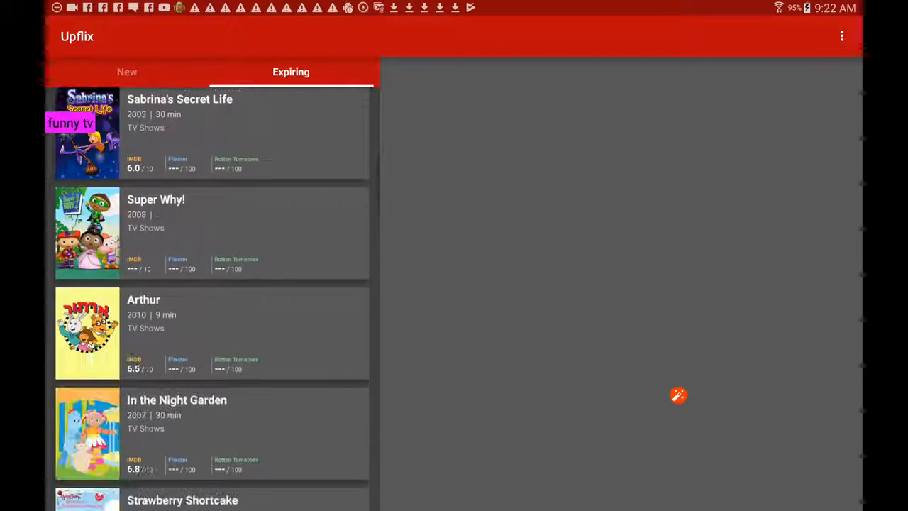
pyautogui.scroll(-3)
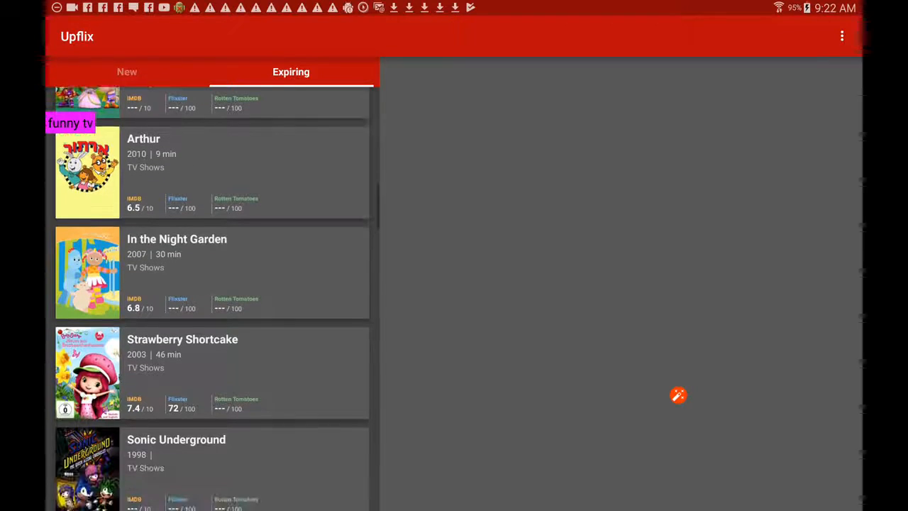
pyautogui.scroll(3)
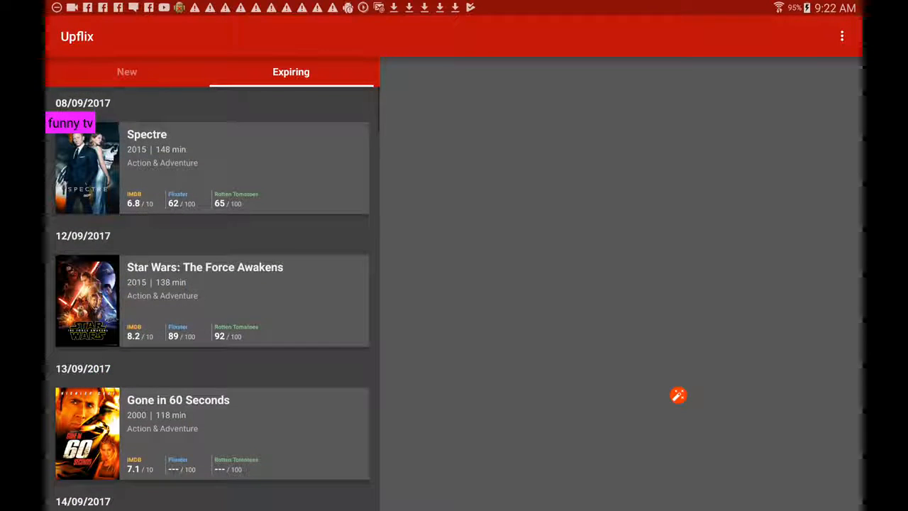
pyautogui.click(127, 71)
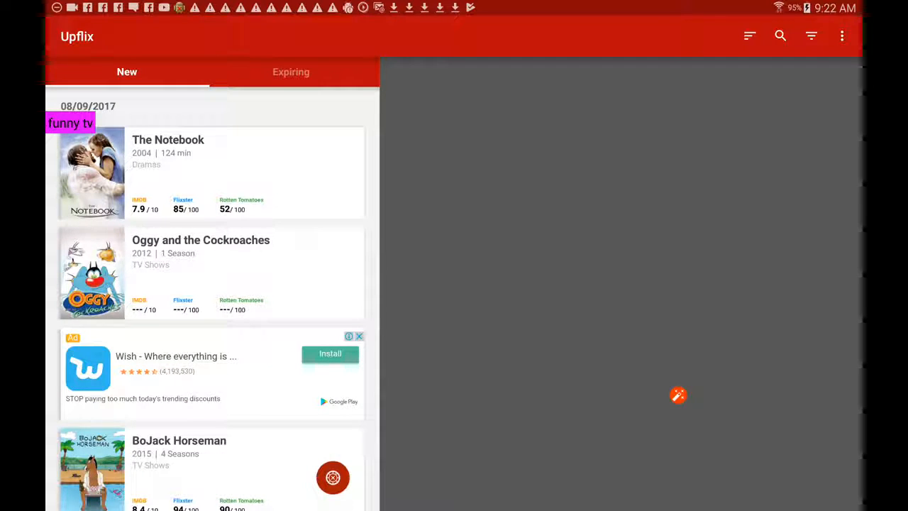
pyautogui.scroll(-3)
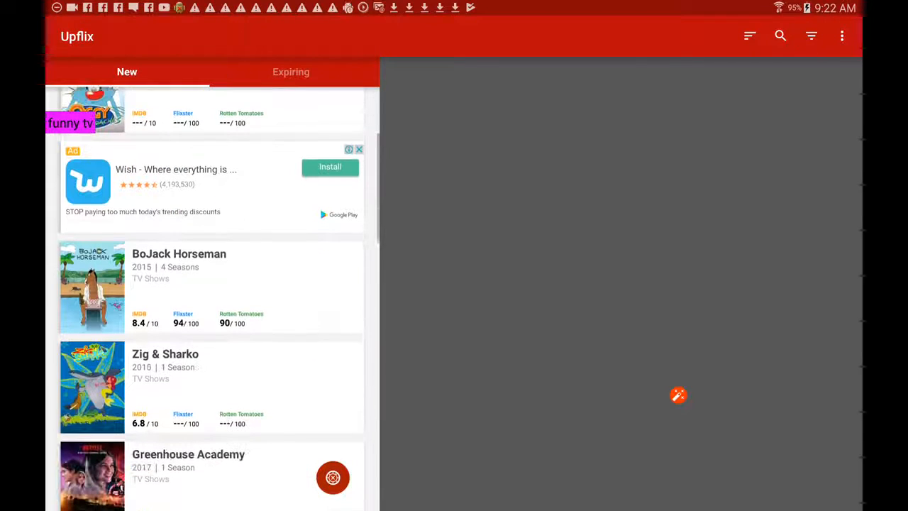
pyautogui.scroll(-3)
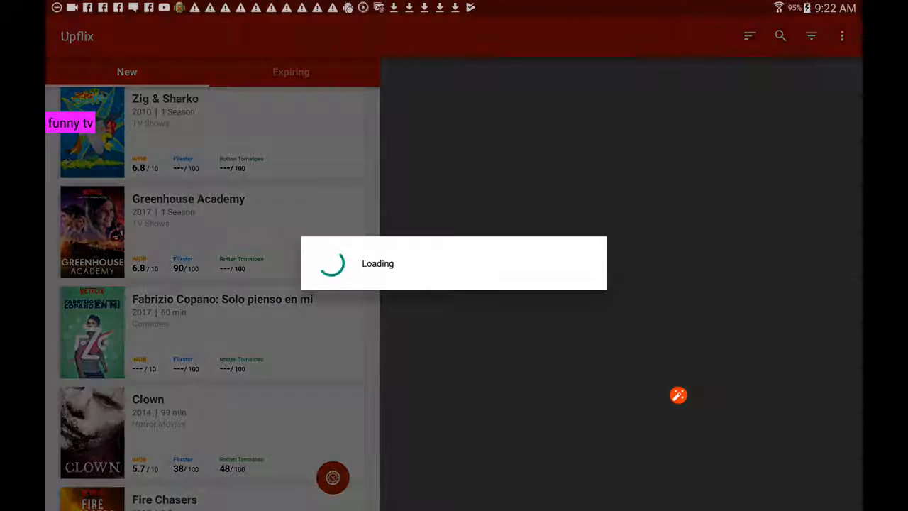
# - View Greenhouse Academy's details, then open Clown's details
pyautogui.click(189, 232)
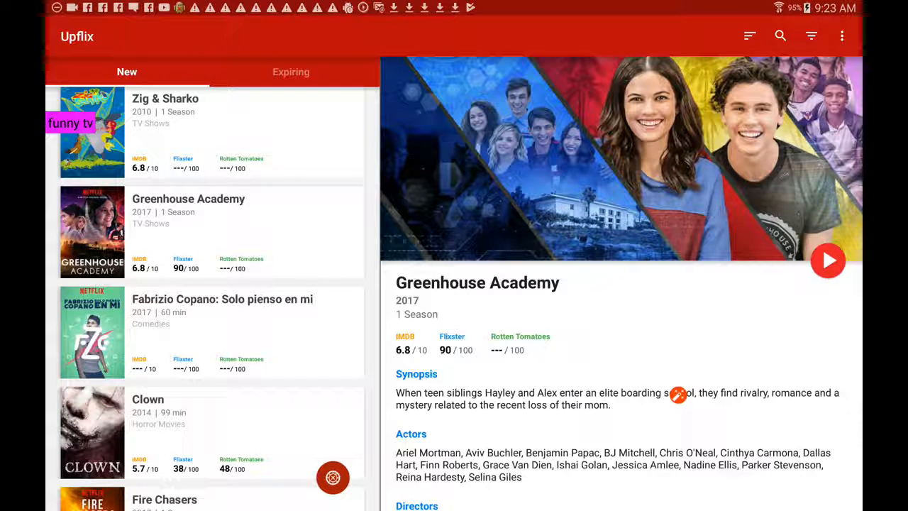
pyautogui.click(828, 261)
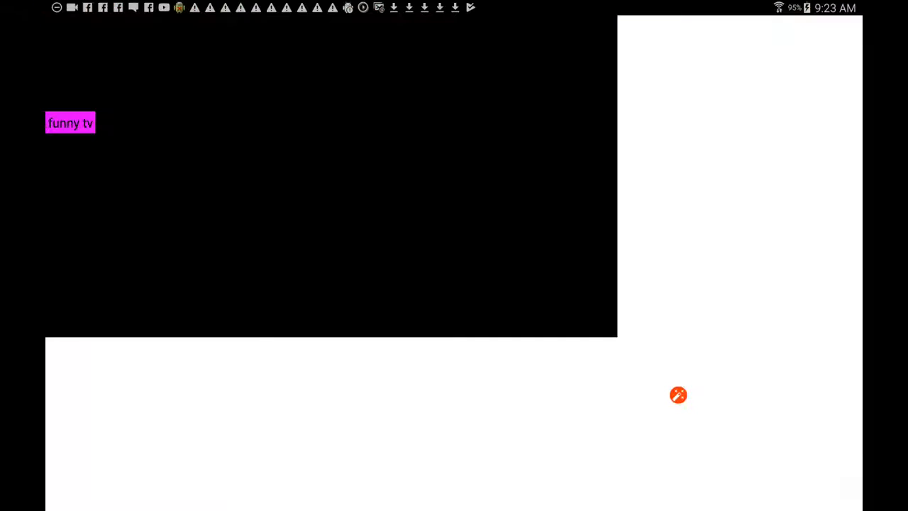
# - Leave Clown's YouTube trailer and return to Upflix's options menu
pyautogui.click(330, 177)
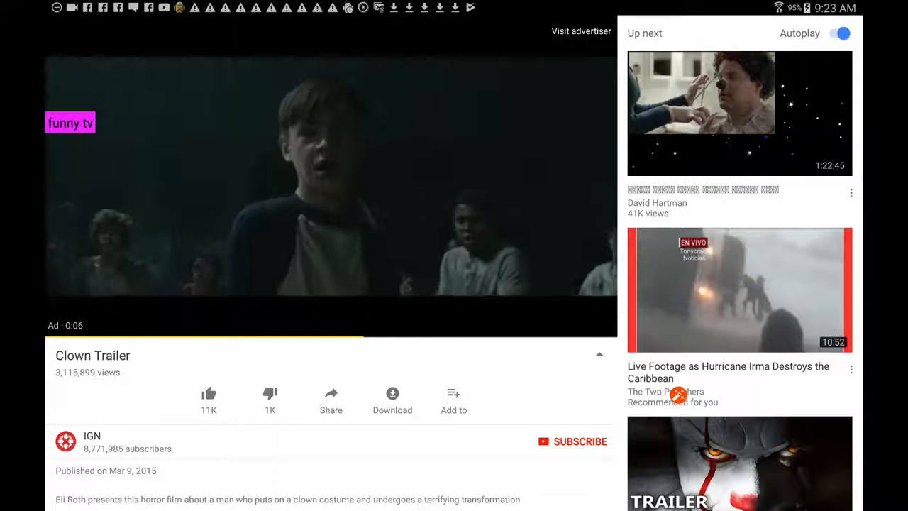
pyautogui.click(330, 177)
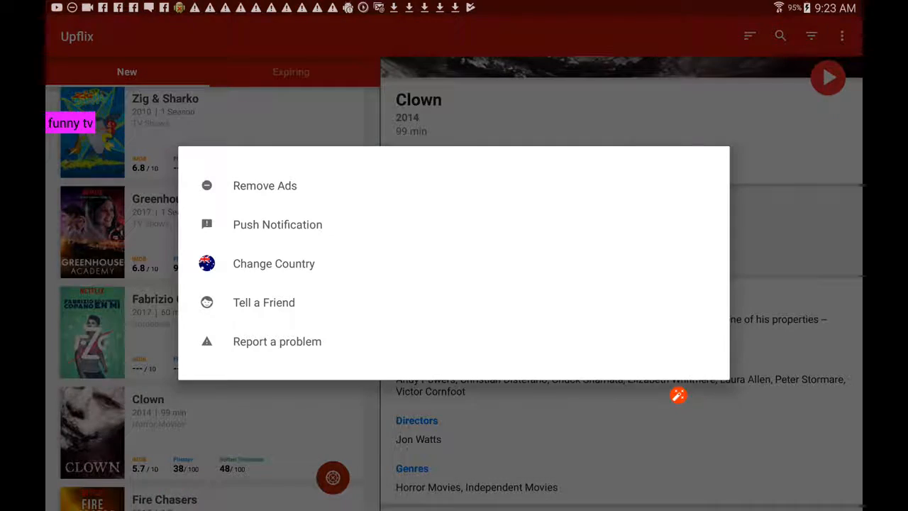
# - Scroll down the new-titles list past The Walking Dead and Zig & Sharko
pyautogui.click(274, 263)
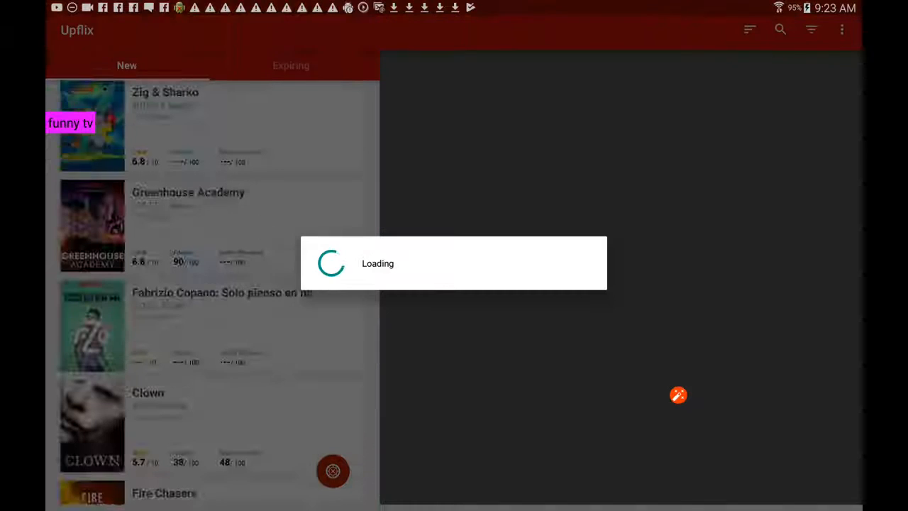
pyautogui.scroll(-3)
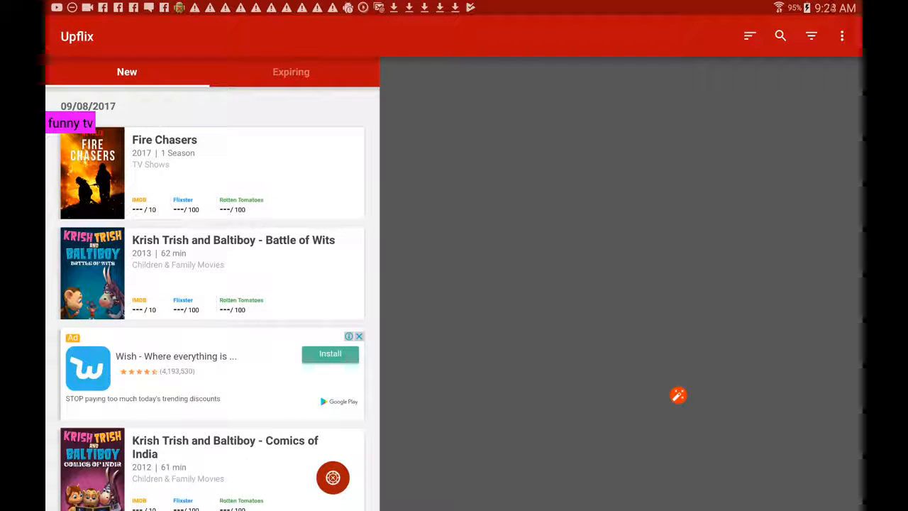
pyautogui.scroll(-3)
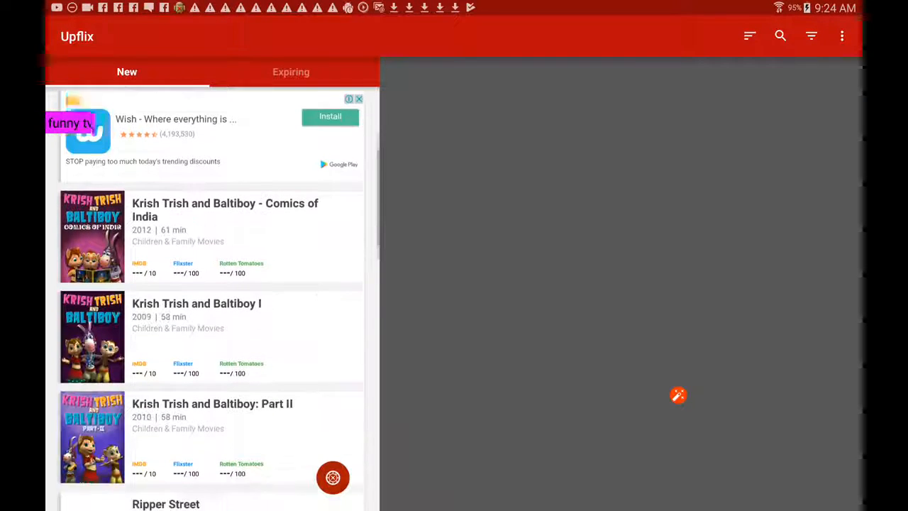
pyautogui.scroll(3)
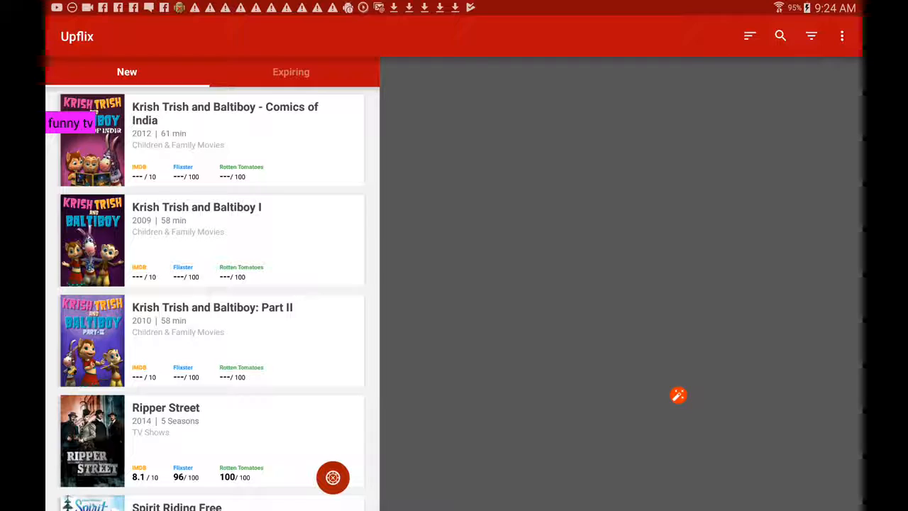
pyautogui.scroll(-3)
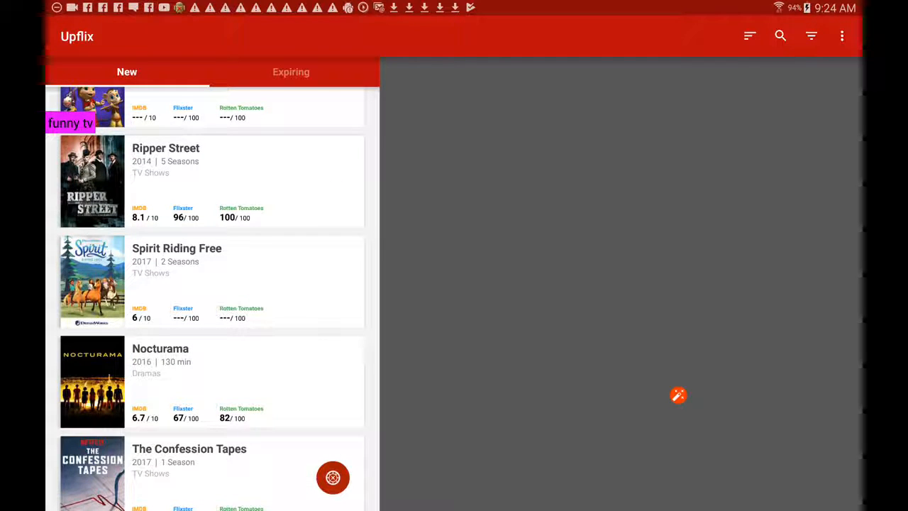
pyautogui.scroll(-3)
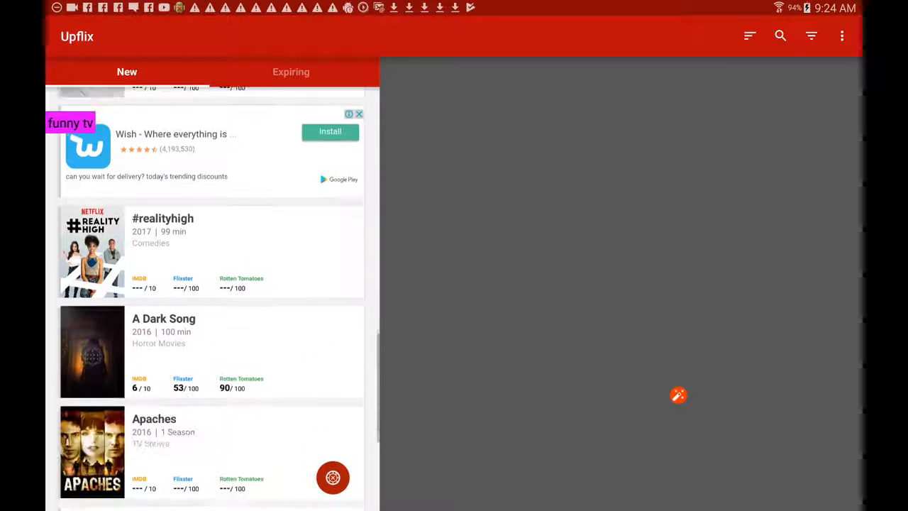
pyautogui.scroll(-3)
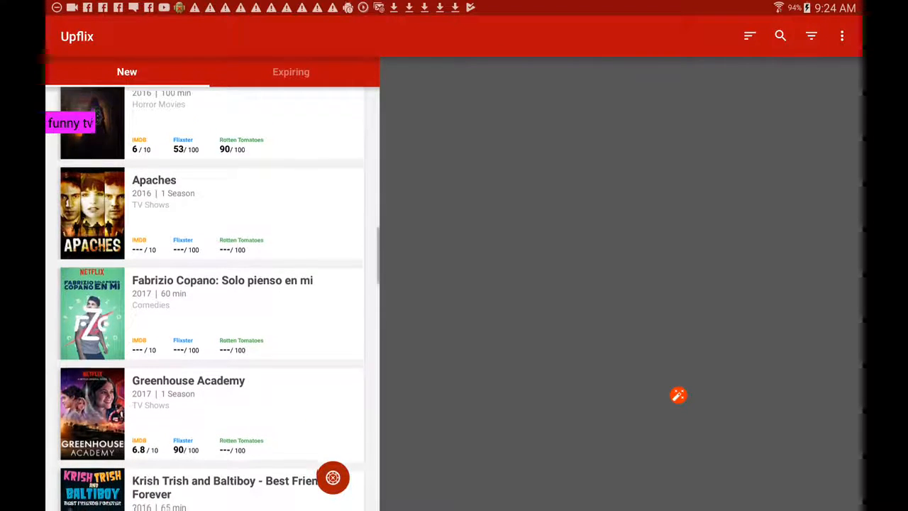
pyautogui.scroll(-3)
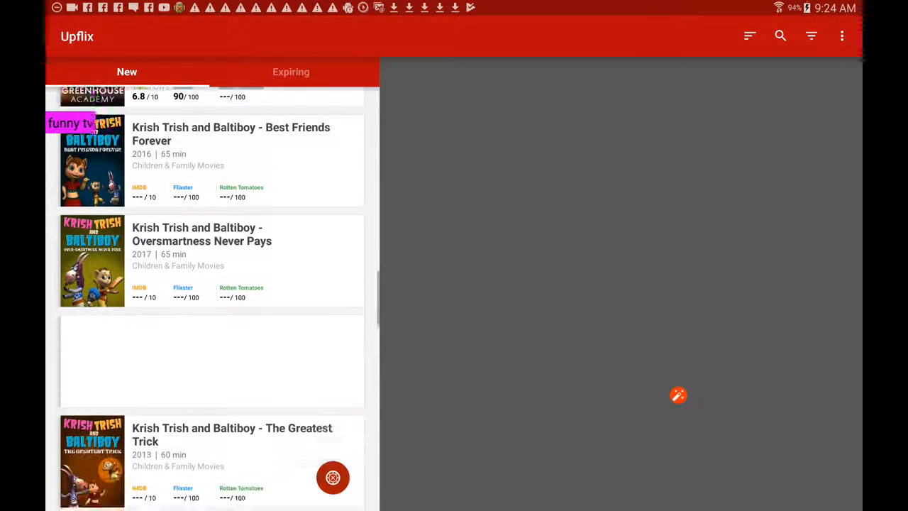
pyautogui.scroll(-3)
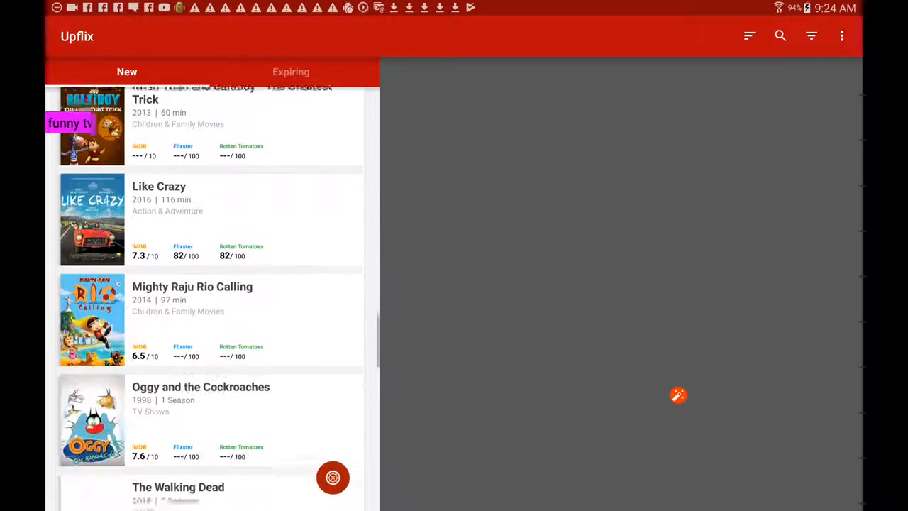
pyautogui.scroll(-3)
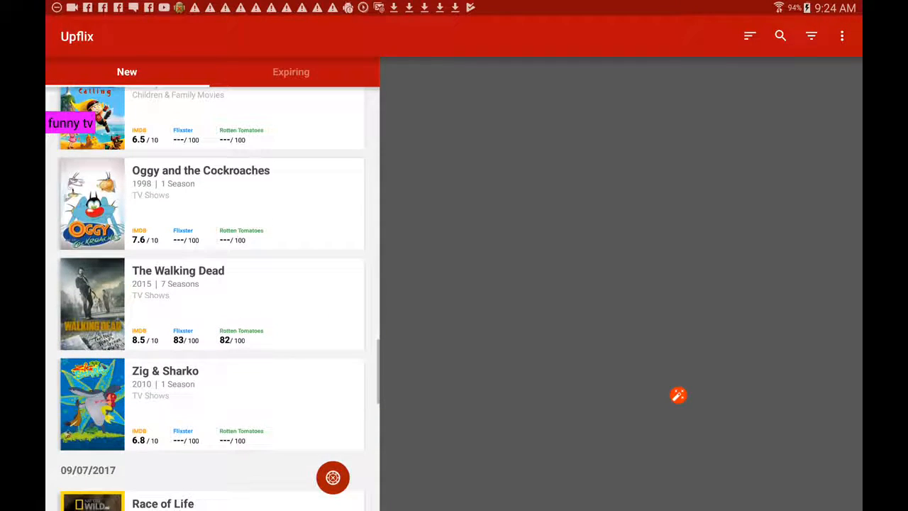
pyautogui.scroll(-3)
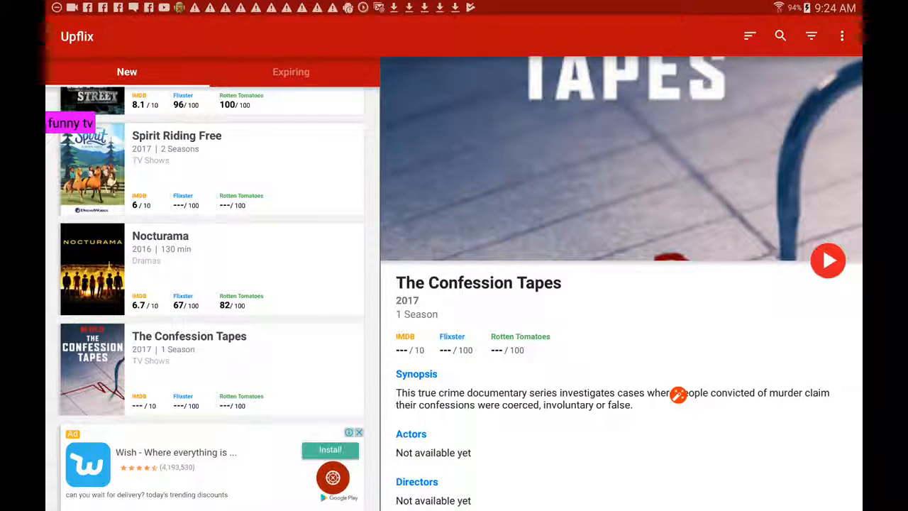
# - Scroll The Confession Tapes' detail pane to view its synopsis and cast
pyautogui.scroll(-3)
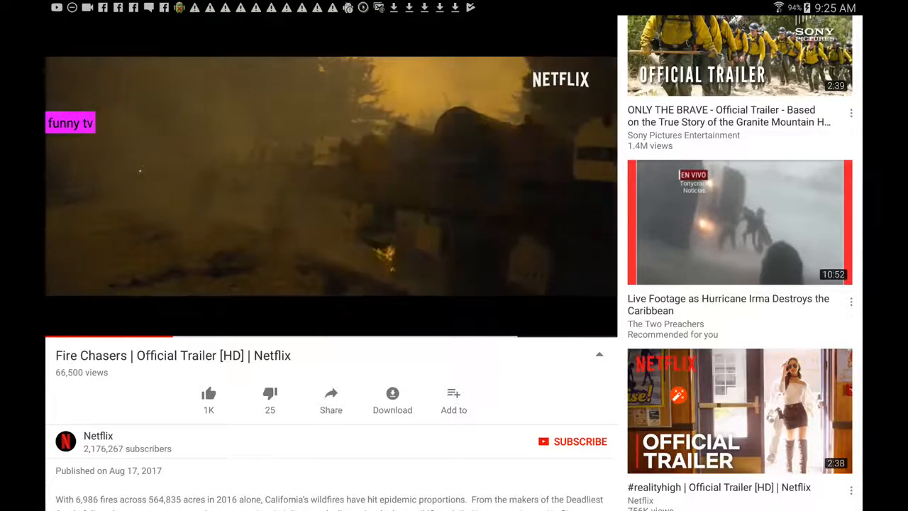
# - Show the playback controls on the Fire Chasers trailer
pyautogui.click(331, 176)
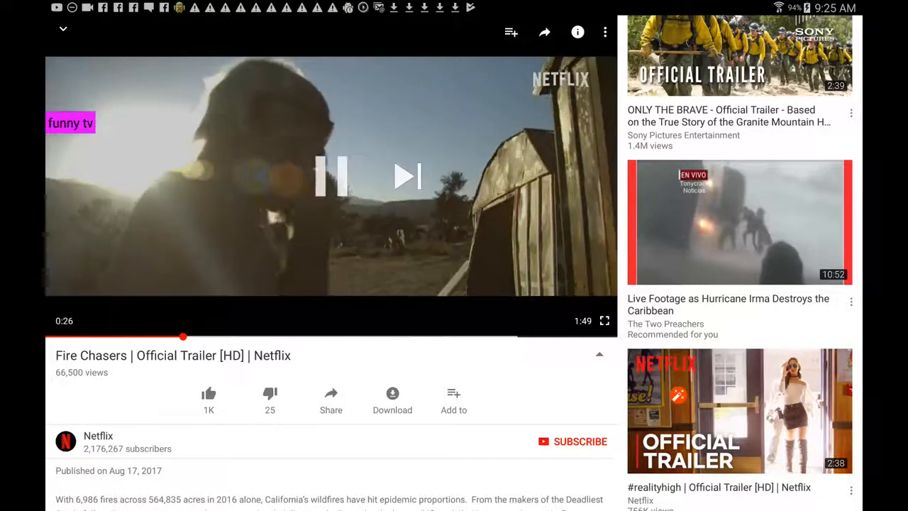
pyautogui.click(330, 176)
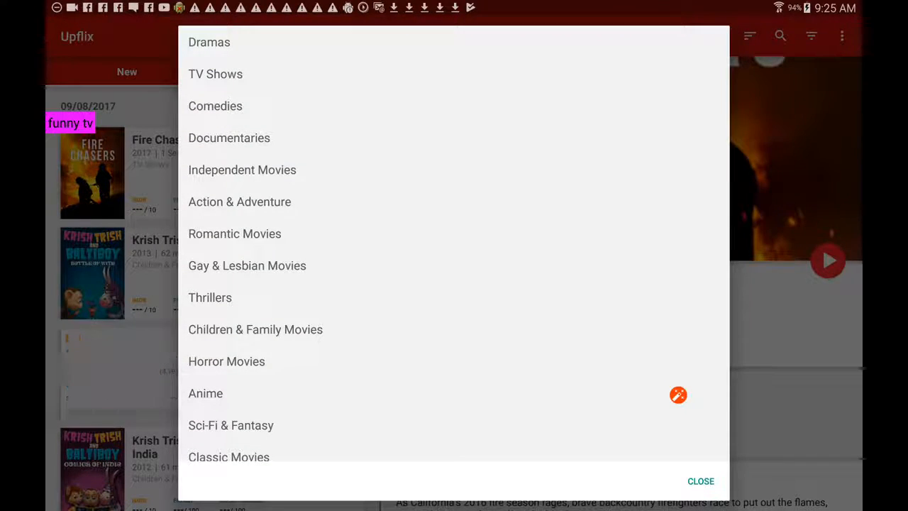
# - Filter to Sci-Fi & Fantasy and browse the matching titles
pyautogui.click(701, 481)
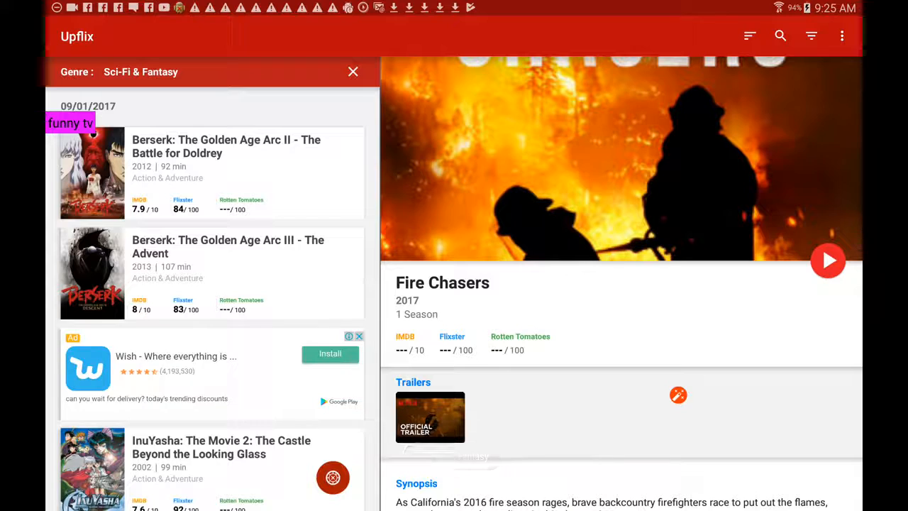
pyautogui.scroll(-3)
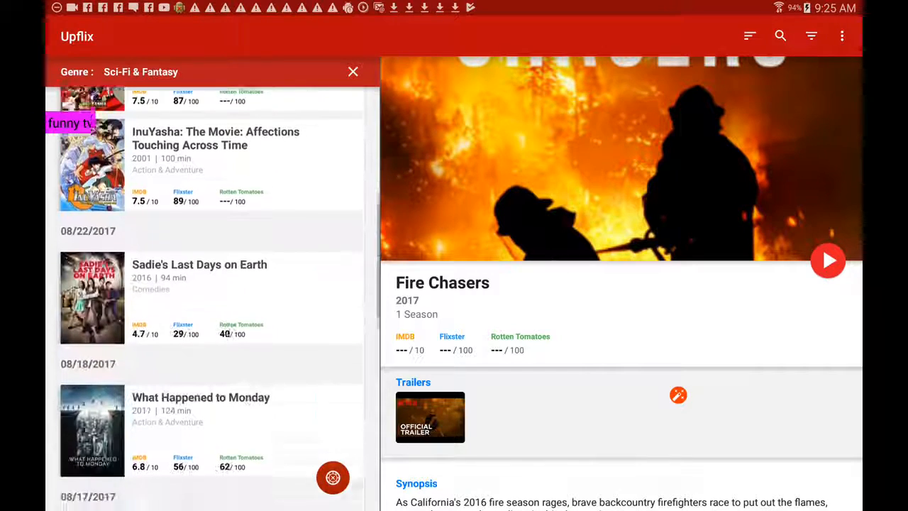
pyautogui.scroll(3)
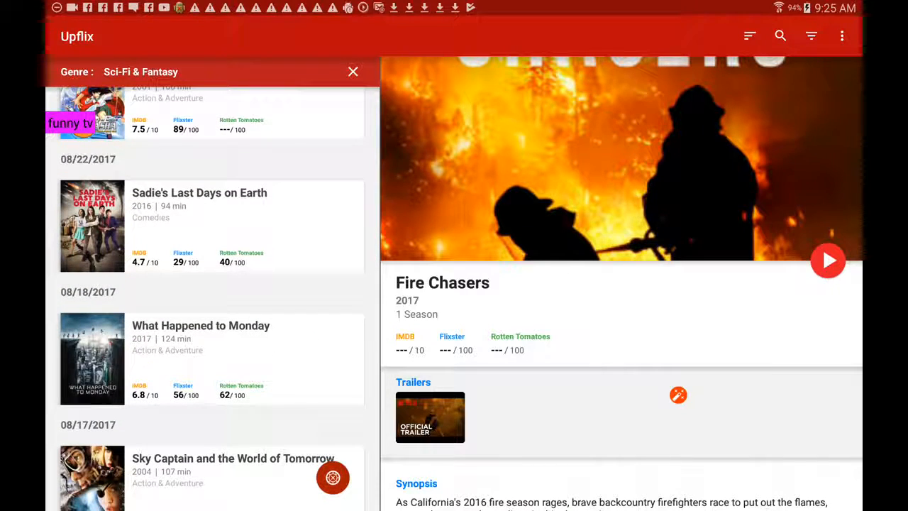
pyautogui.scroll(-3)
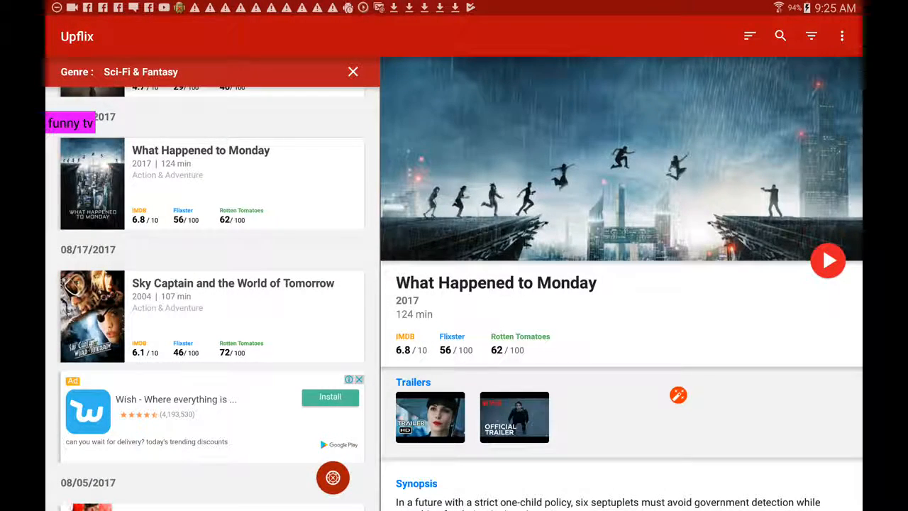
# - Scroll What Happened to Monday's details to its ratings and trailers
pyautogui.scroll(-3)
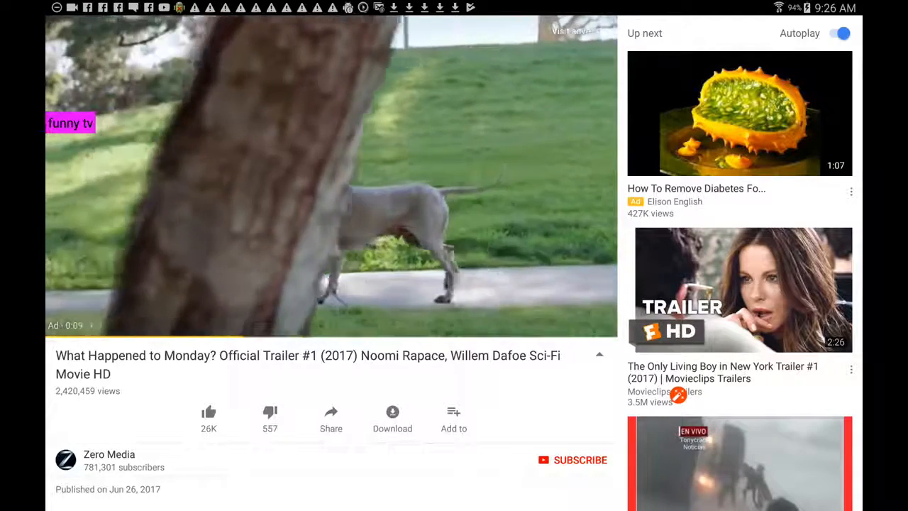
# - Play the What Happened to Monday trailer, then Netflix's official trailer, on YouTube
pyautogui.click(331, 177)
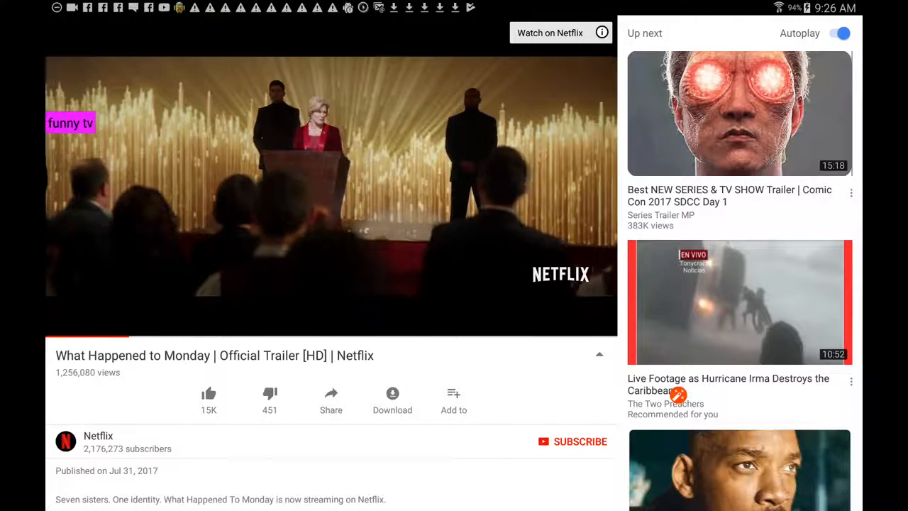
pyautogui.click(330, 176)
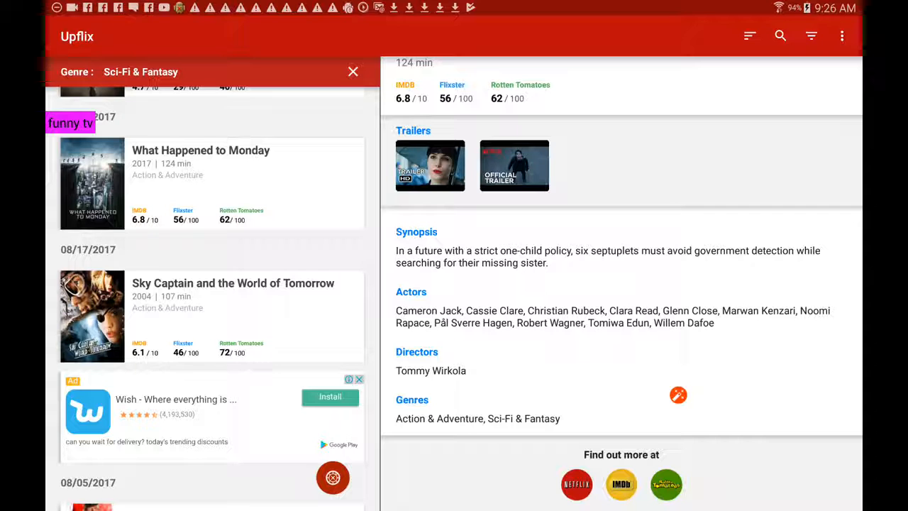
# - Review What Happened to Monday's actors and genres, then begin a title search
pyautogui.scroll(3)
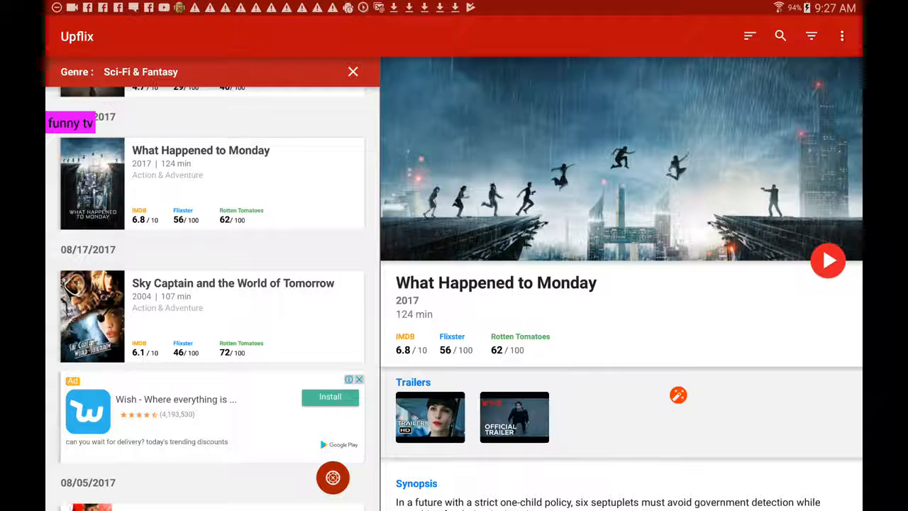
pyautogui.click(779, 35)
pyautogui.write('what')
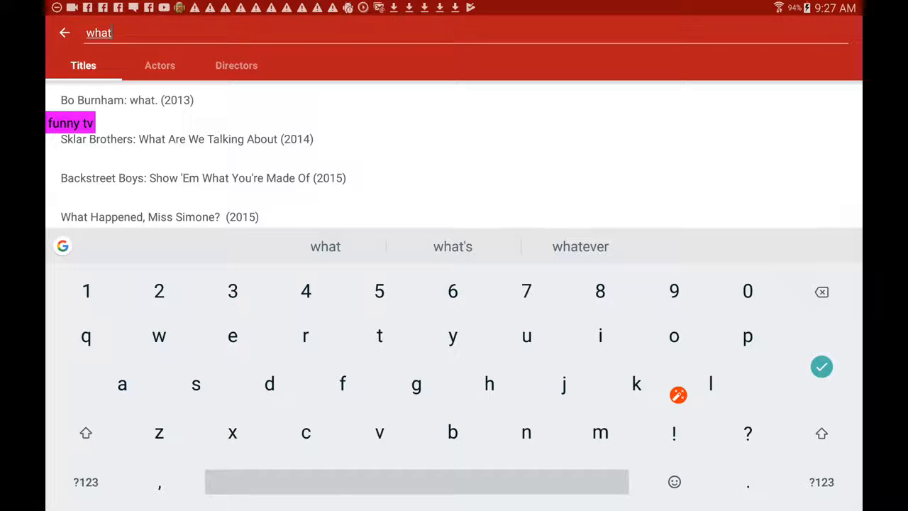
# - Search for "what's happened to Monday", get no results, and return to Sci-Fi & Fantasy
pyautogui.click(453, 247)
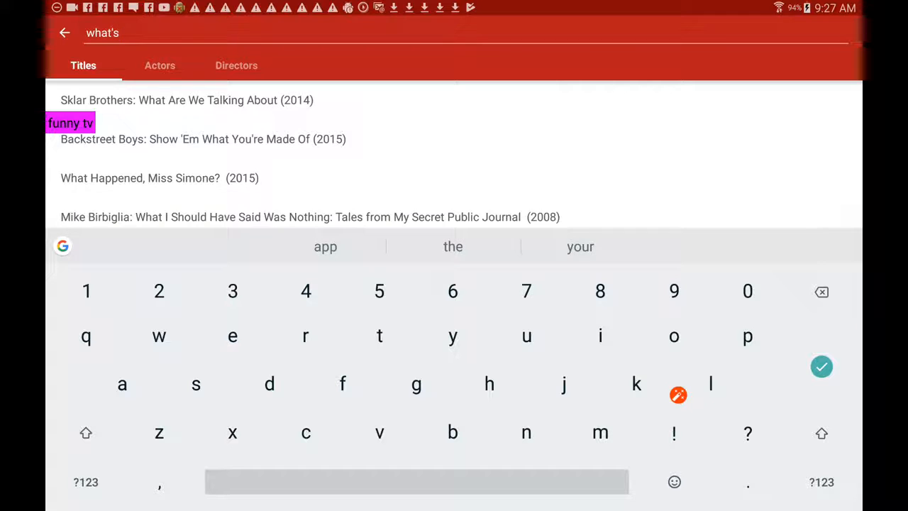
pyautogui.write('happened to')
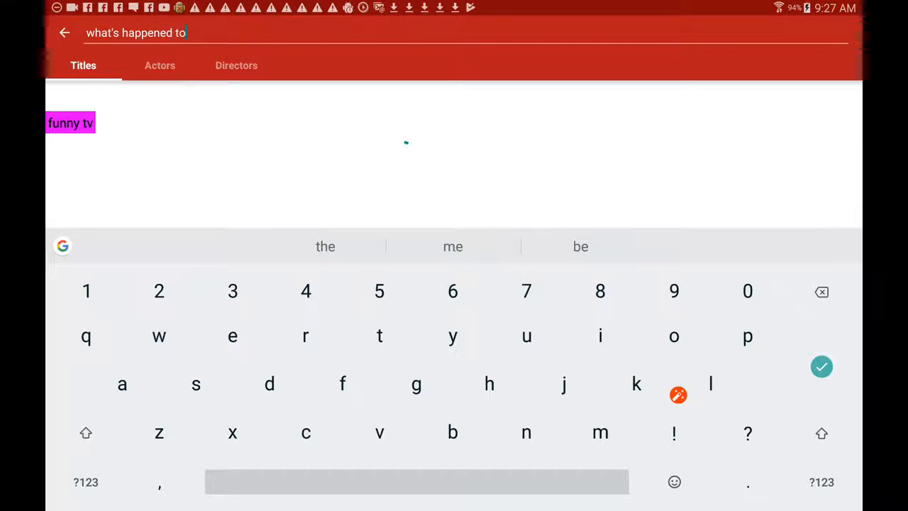
pyautogui.write('monds')
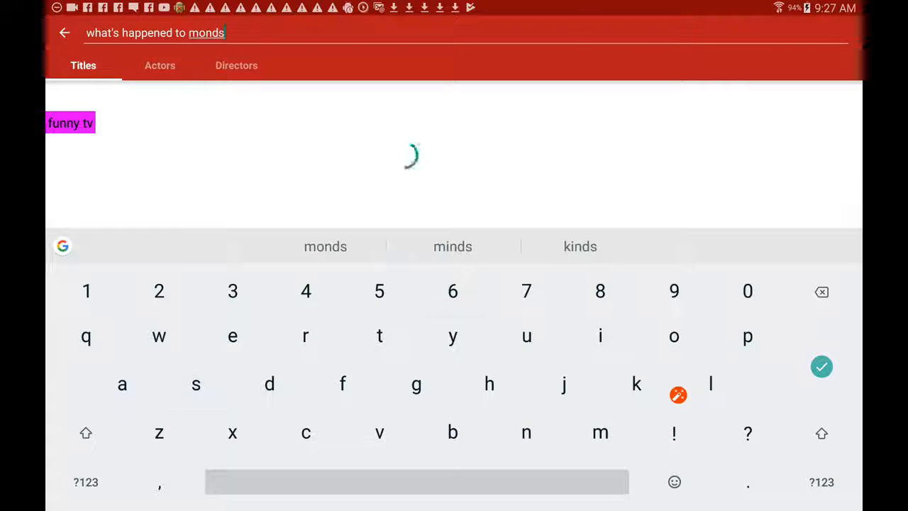
pyautogui.click(325, 247)
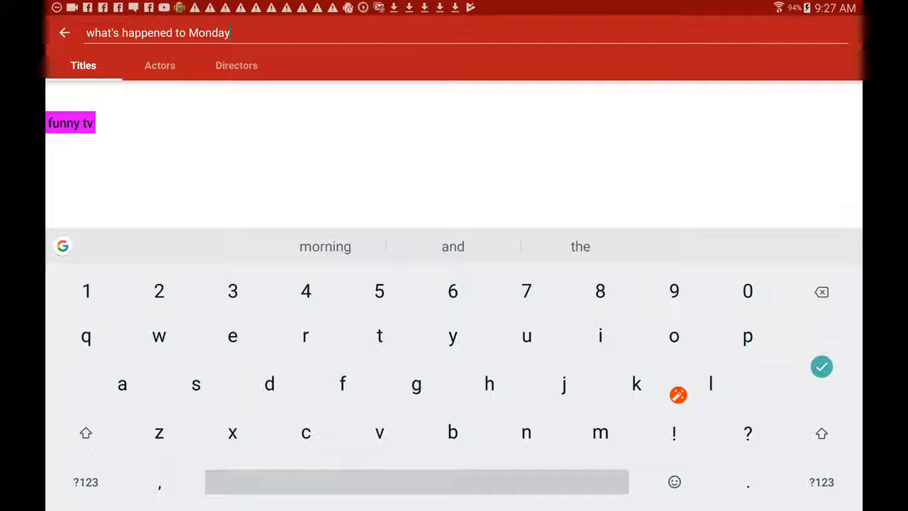
pyautogui.click(822, 367)
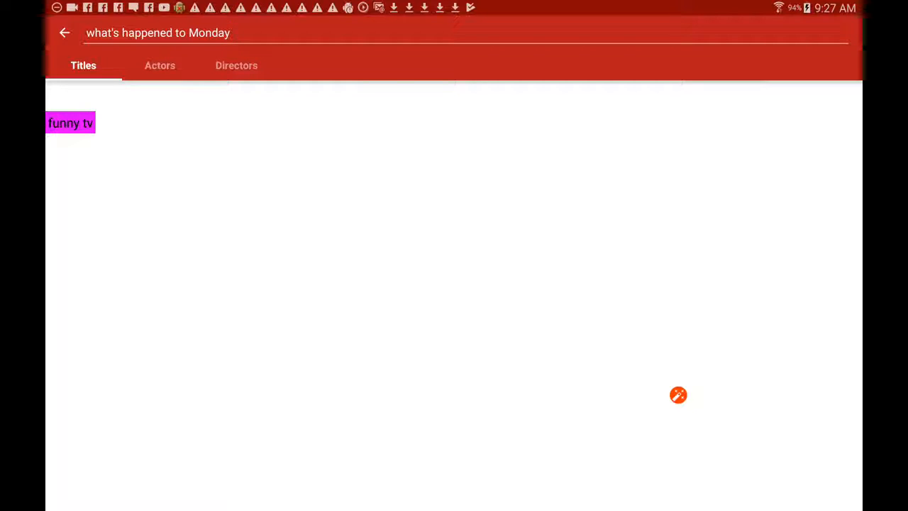
pyautogui.click(159, 65)
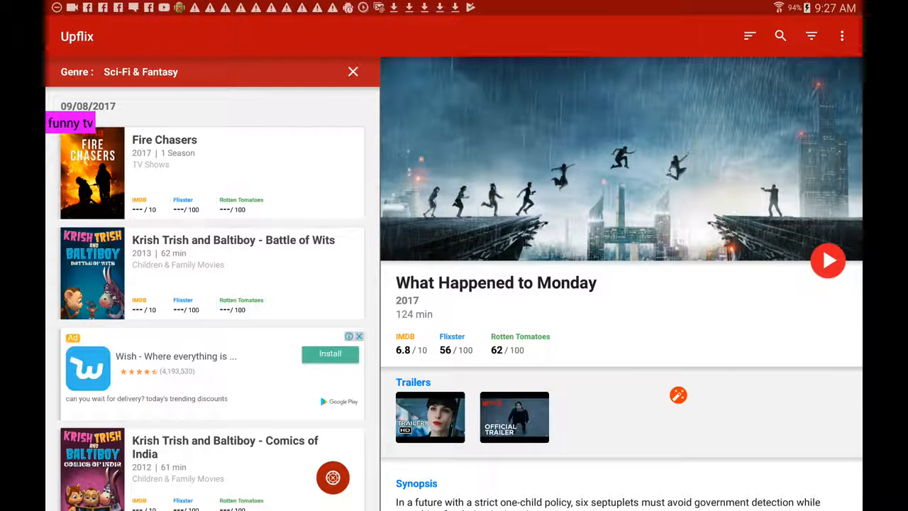
# - Open the overflow menu's Change Country option to list Netflix regions
pyautogui.click(843, 36)
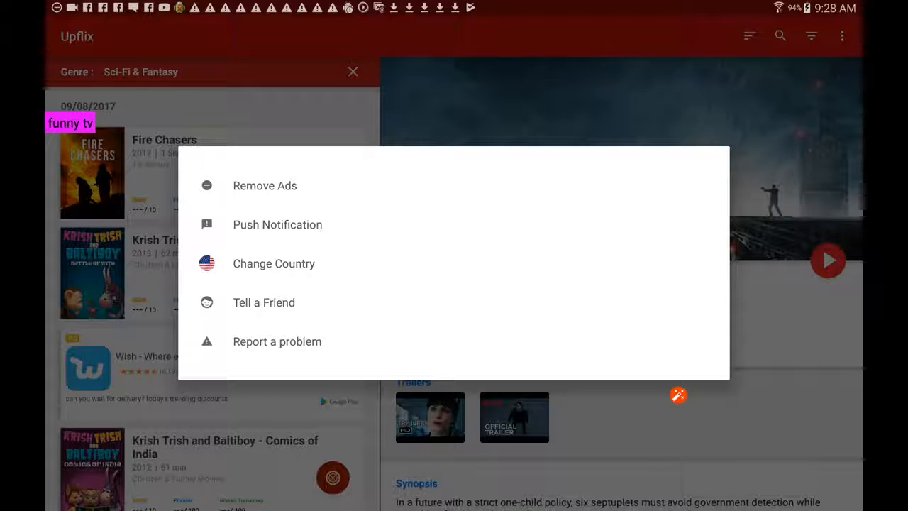
pyautogui.click(274, 263)
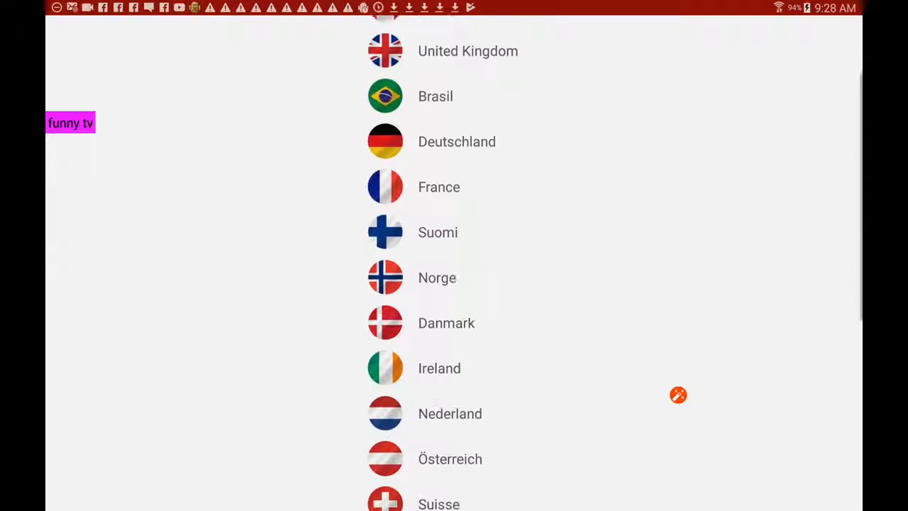
# - Scroll the country list to New Zealand and back, then choose United States
pyautogui.scroll(-3)
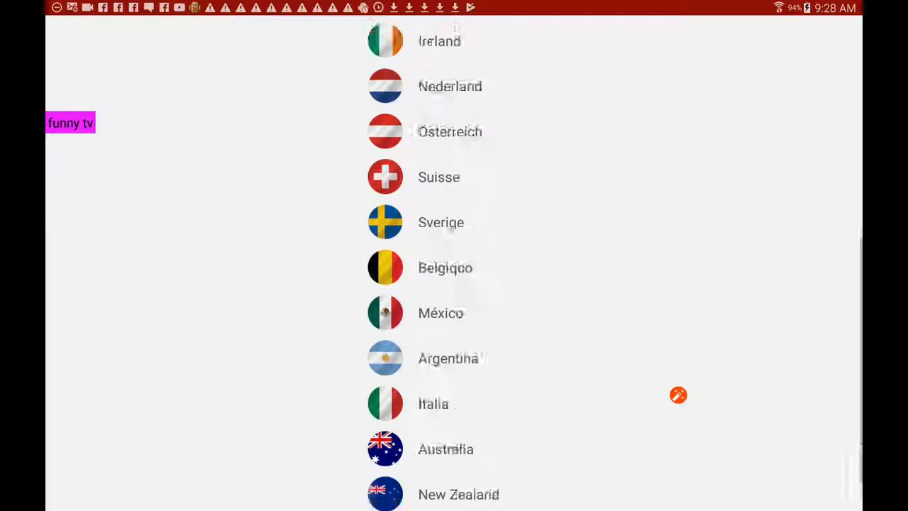
pyautogui.scroll(3)
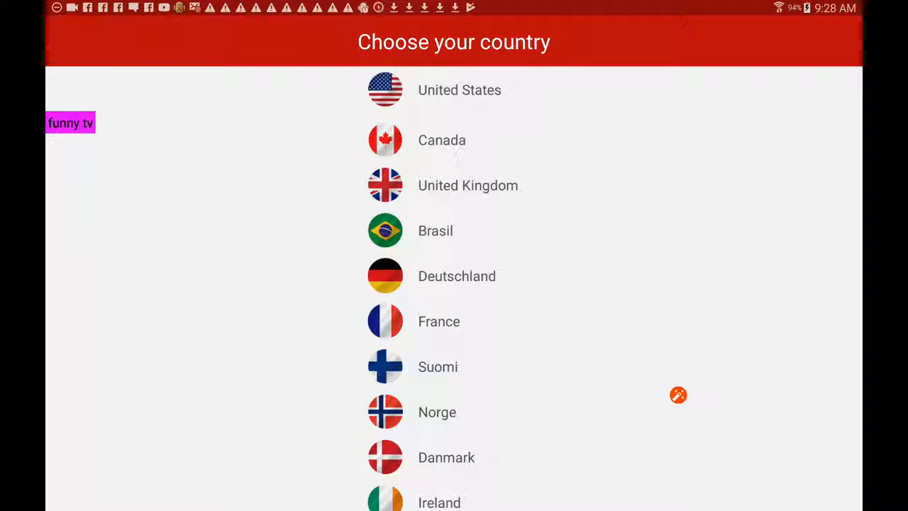
pyautogui.click(73, 36)
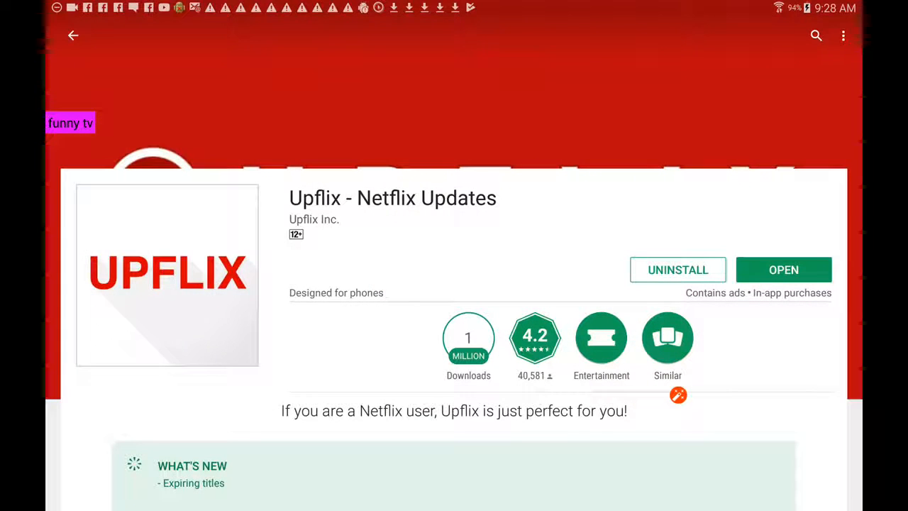